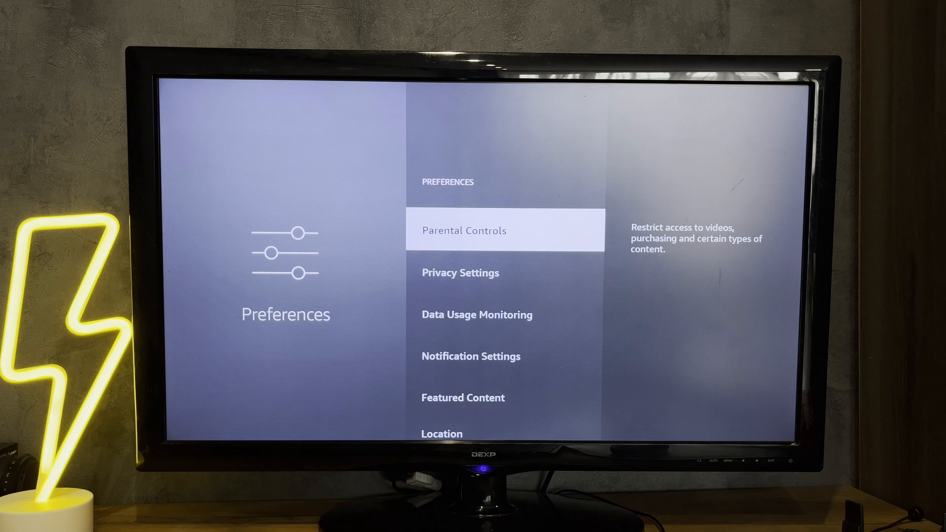
- Switch Parental Controls off in Preferences and go back to the Settings grid
click(464, 230)
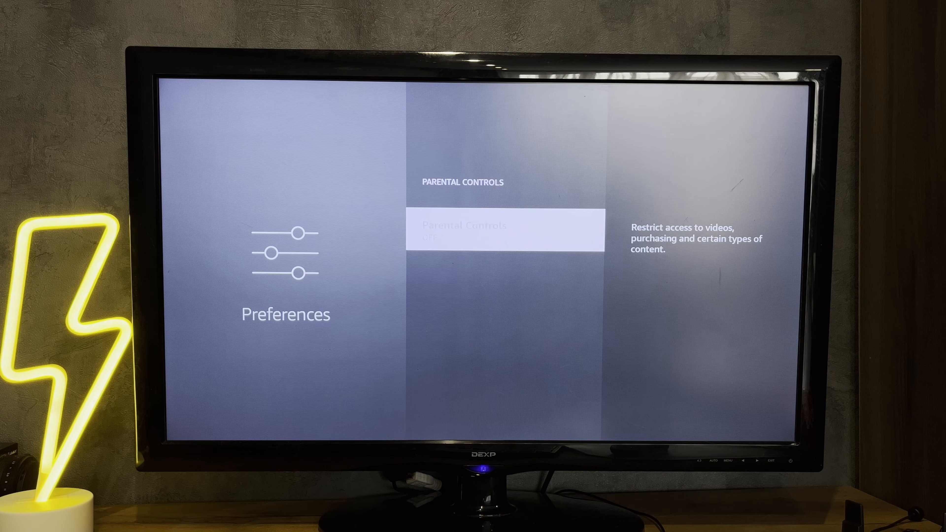
click(507, 232)
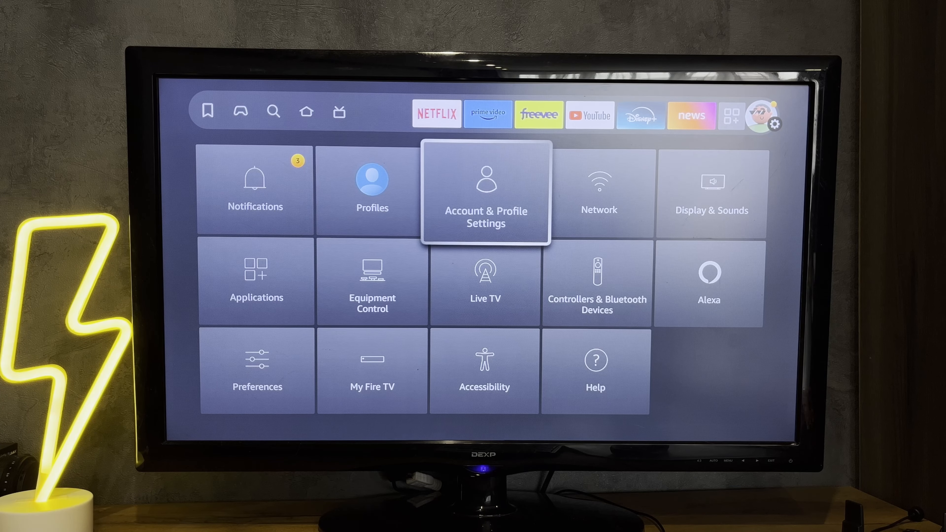
- Reach Parental Controls under Account & Profile Settings, landing on the account sign-in screen
click(484, 193)
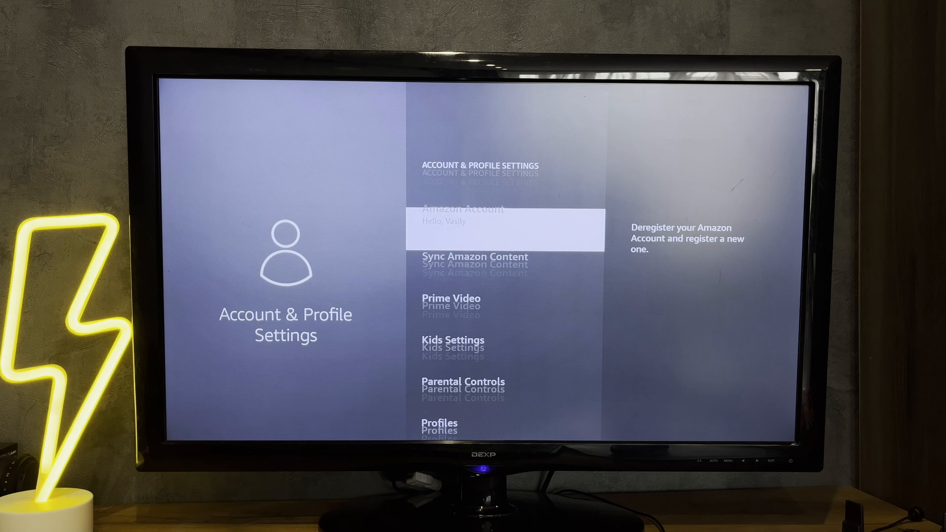
scroll(down, 3)
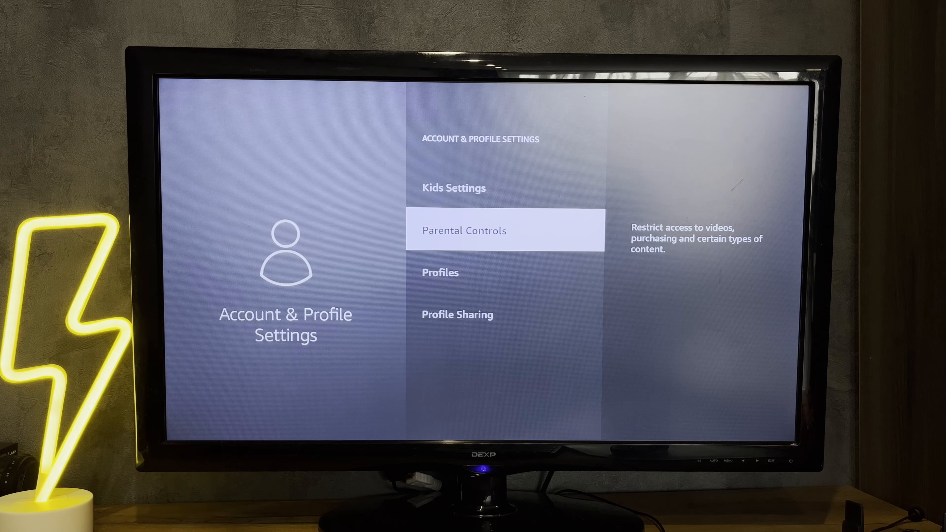
click(504, 231)
text(DLT)
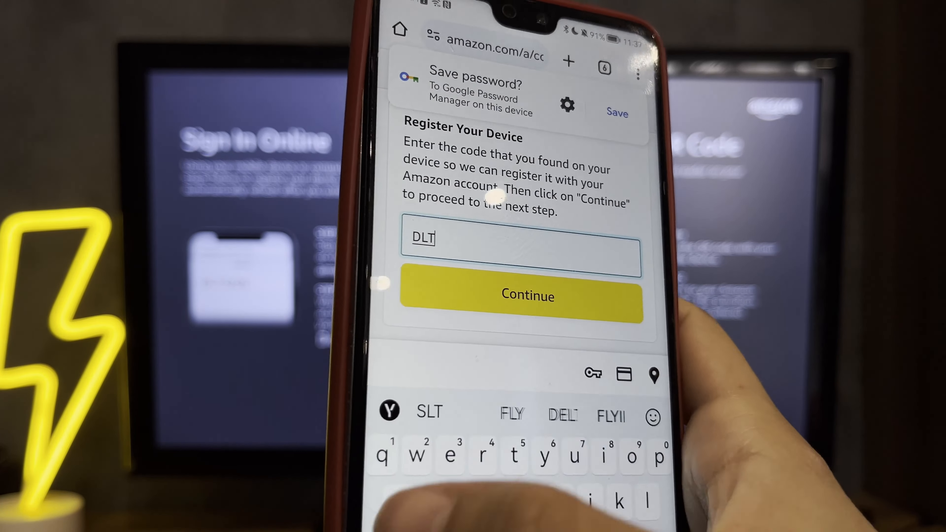
- Submit the TV's code on amazon.com/code to register the Fire TV Stick again
click(527, 295)
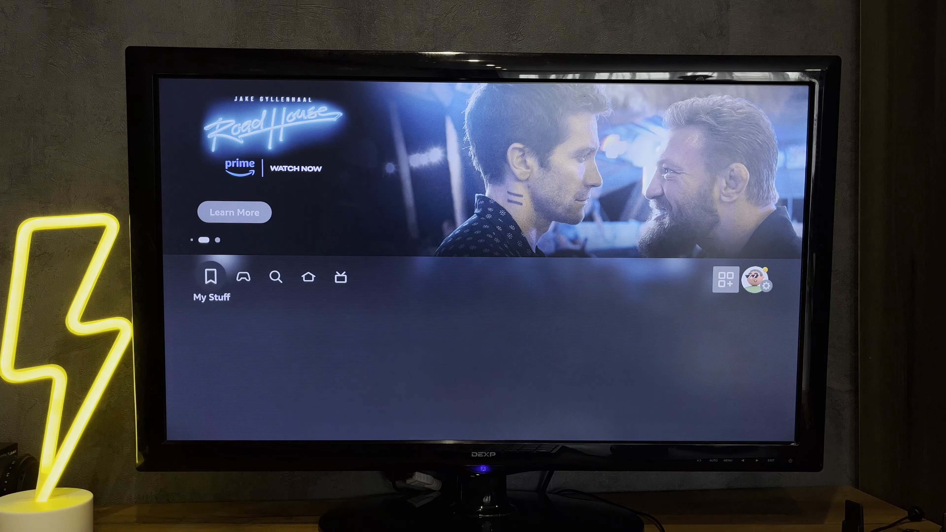
- Go from the home screen through Settings to the Preferences page listing Parental Controls
click(210, 277)
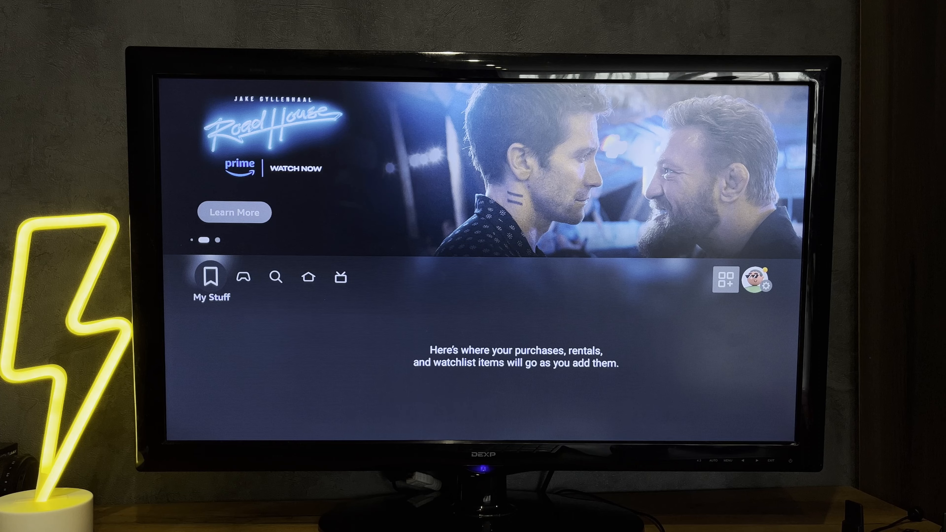
click(759, 281)
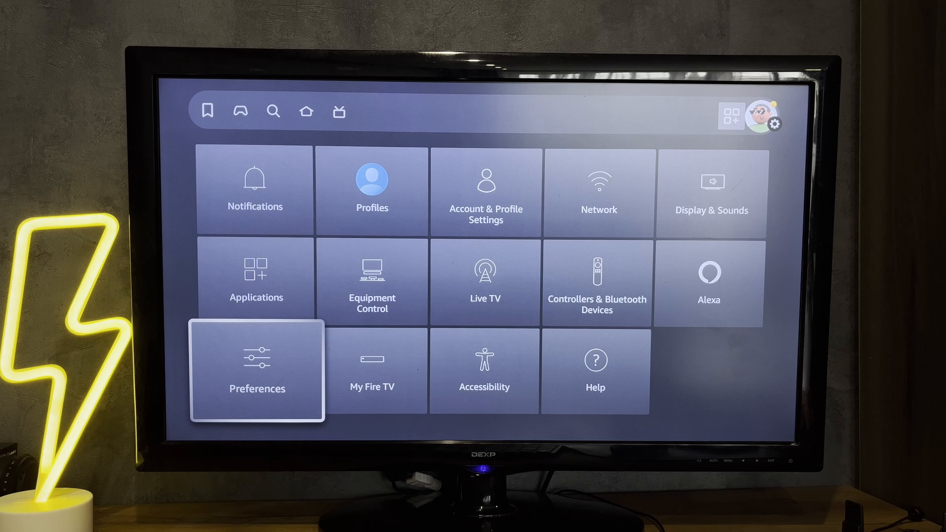
click(256, 371)
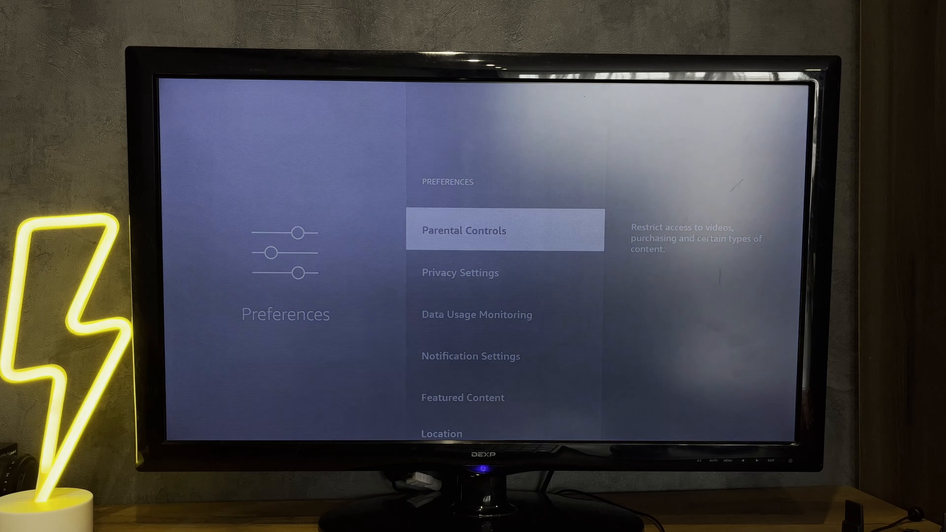